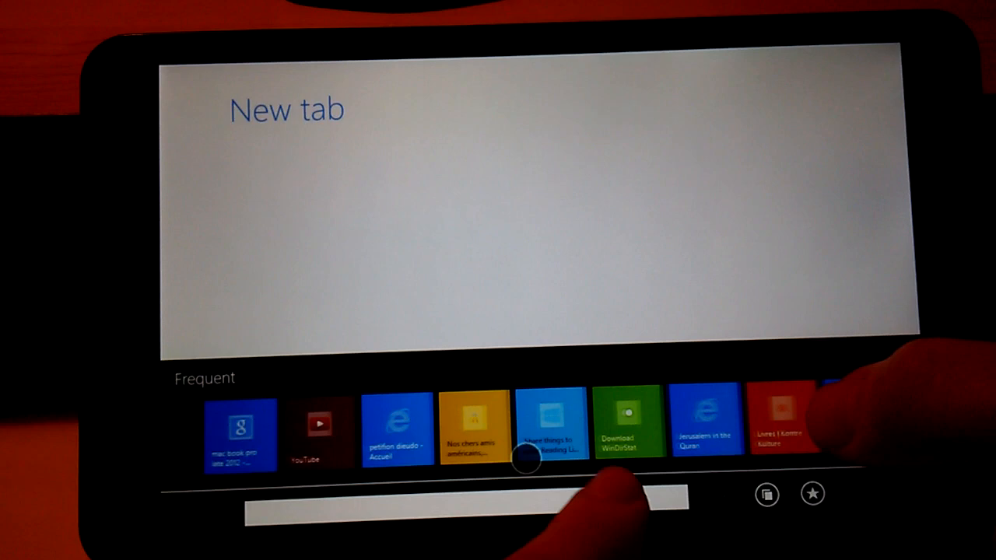
Step: Load the Quenel+ web videos page from its tile under Frequent on the New tab page
left_click(785, 420)
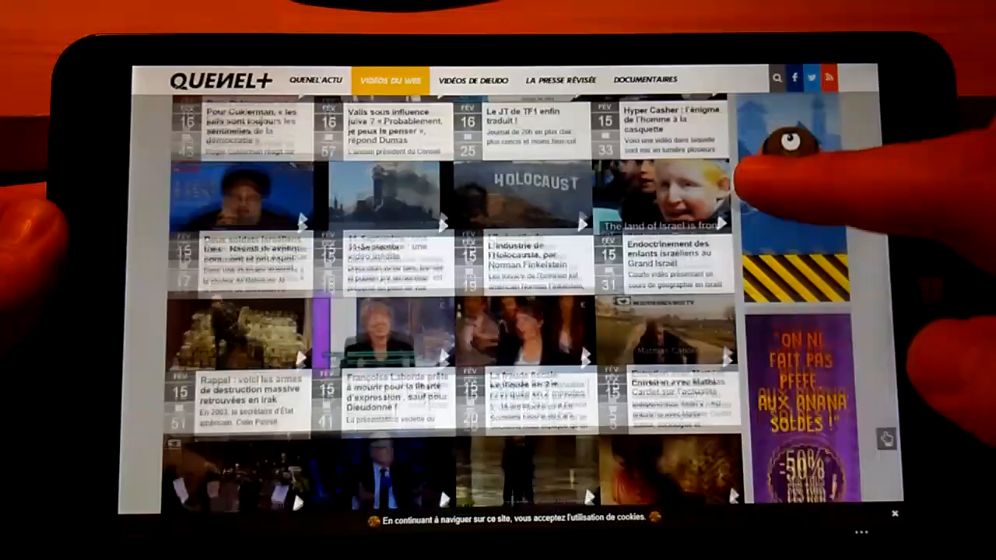
Step: Scroll the Quenel+ page, then return from the desktop to the Windows Start screen
scroll("down", 3)
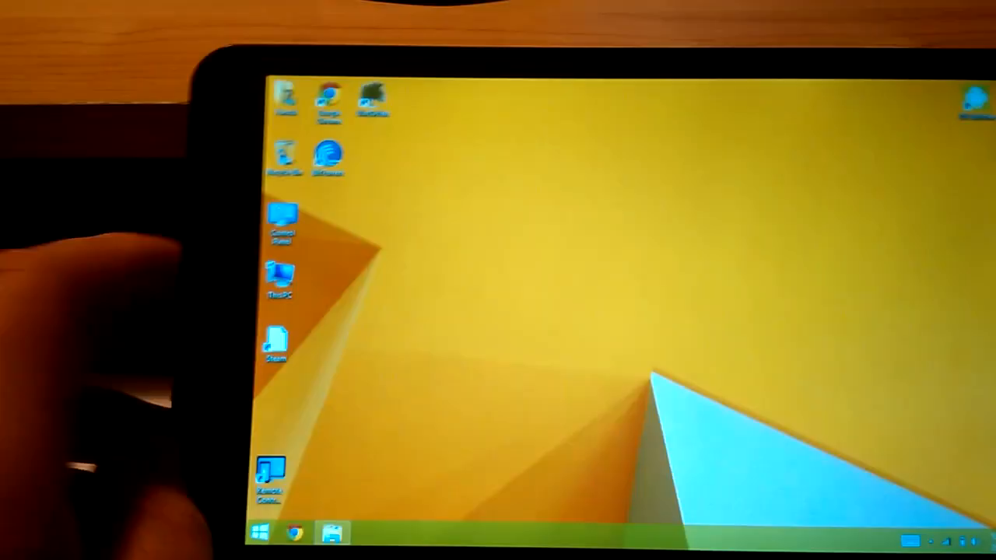
left_click(259, 533)
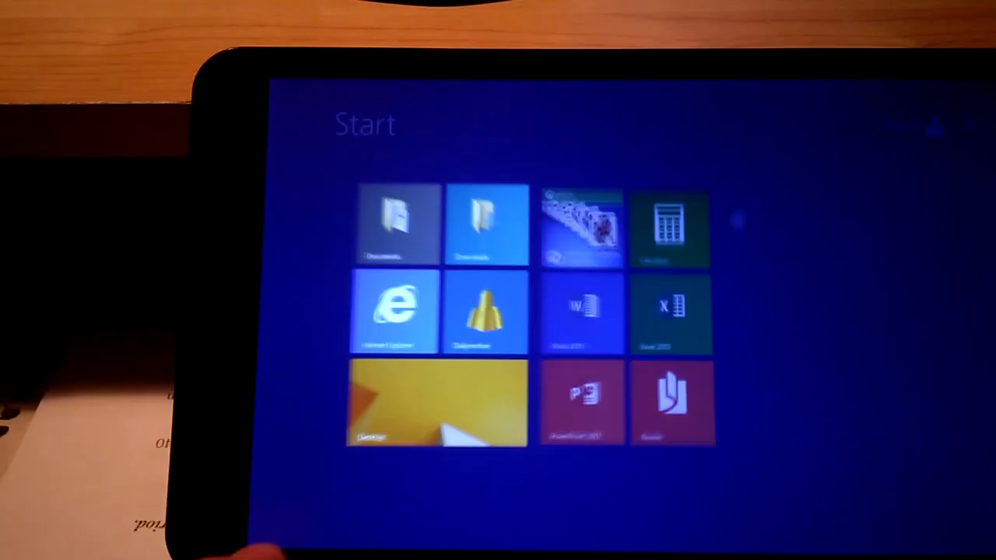